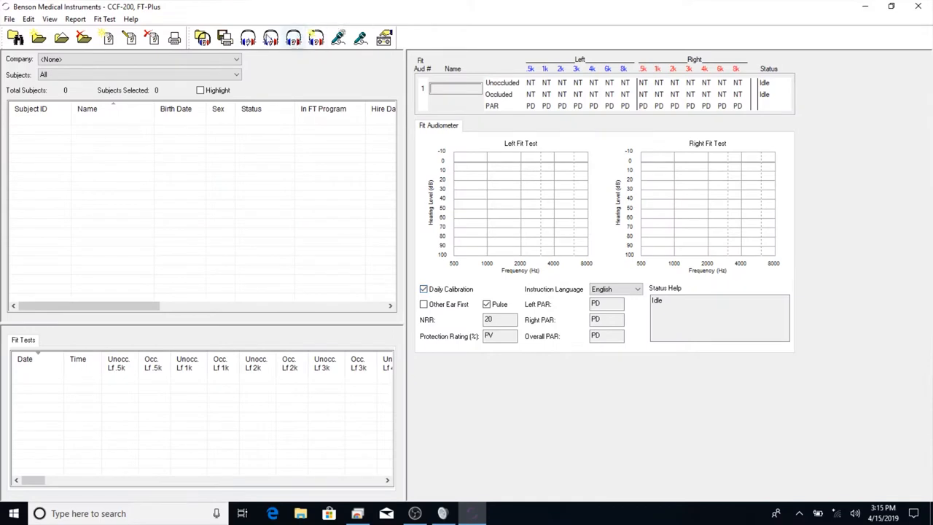
Step: Start the daily calibration fit test so left-ear unoccluded thresholds begin plotting
{"action": "left_click", "coordinate": [248, 38]}
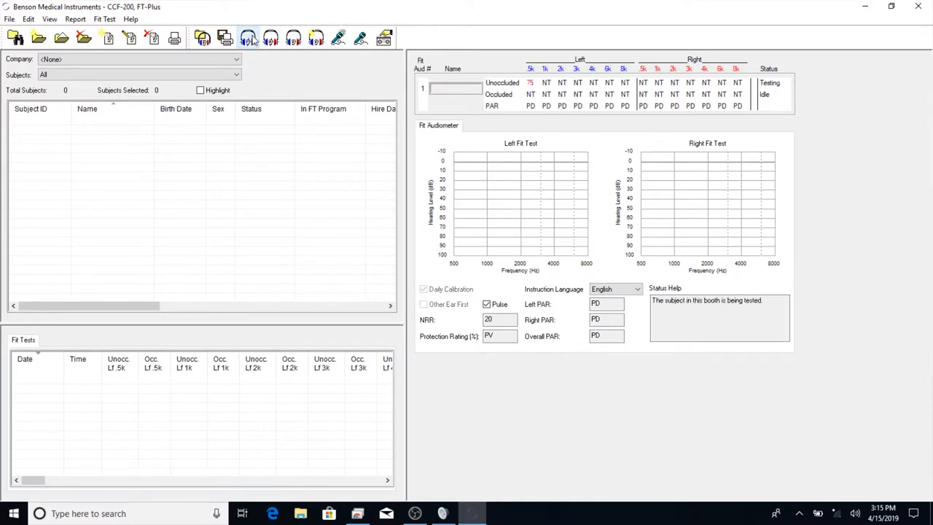
{"action": "left_click", "coordinate": [247, 38]}
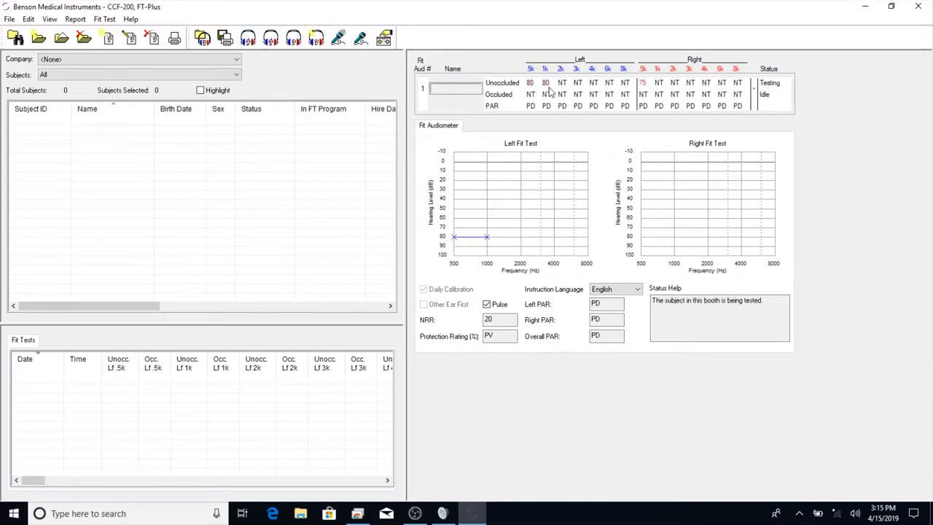